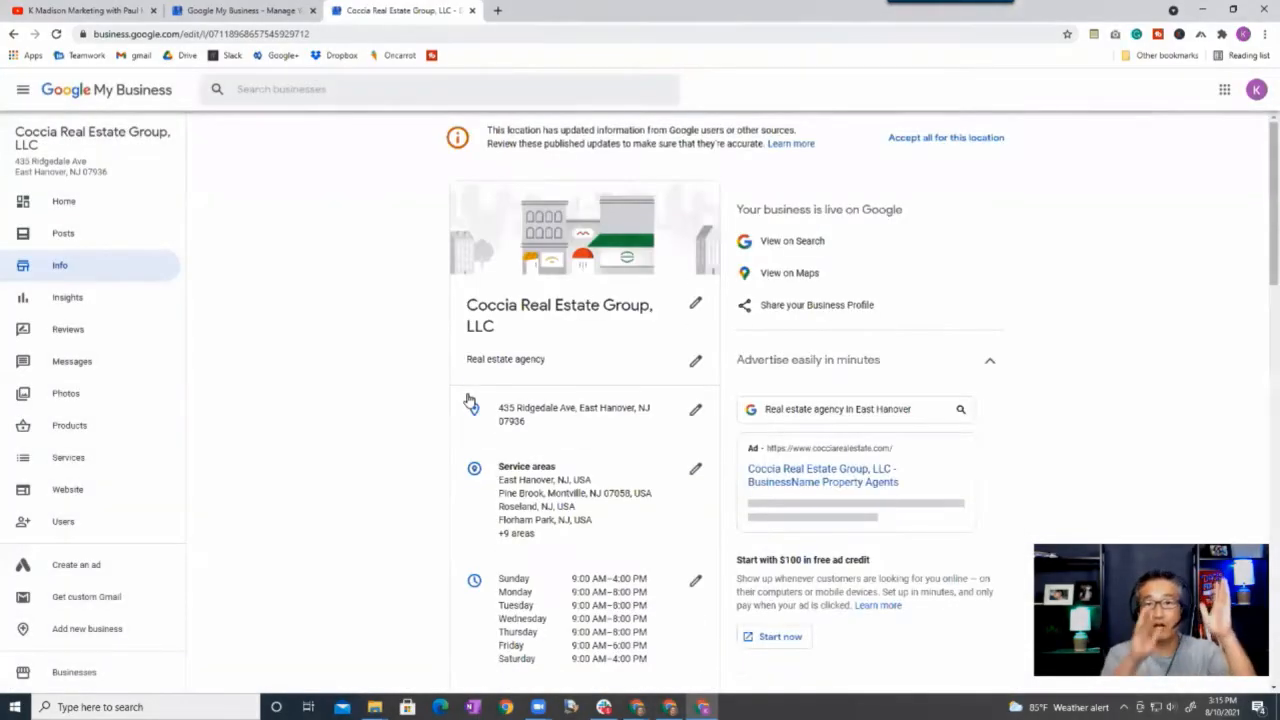
View the real estate listing's Posts page with its Add Offer, Update, Event and Product options.
{"action": "scroll", "scroll_direction": "down", "scroll_amount": 3}
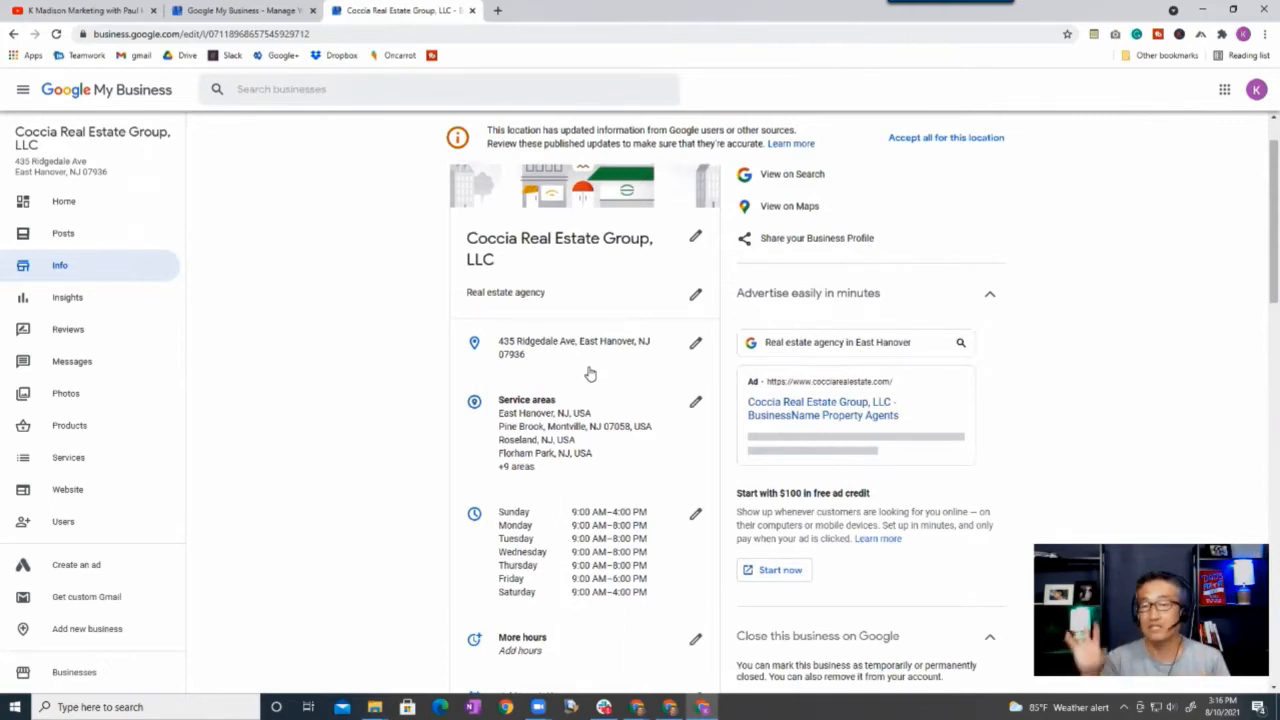
{"action": "left_click", "coordinate": [64, 232]}
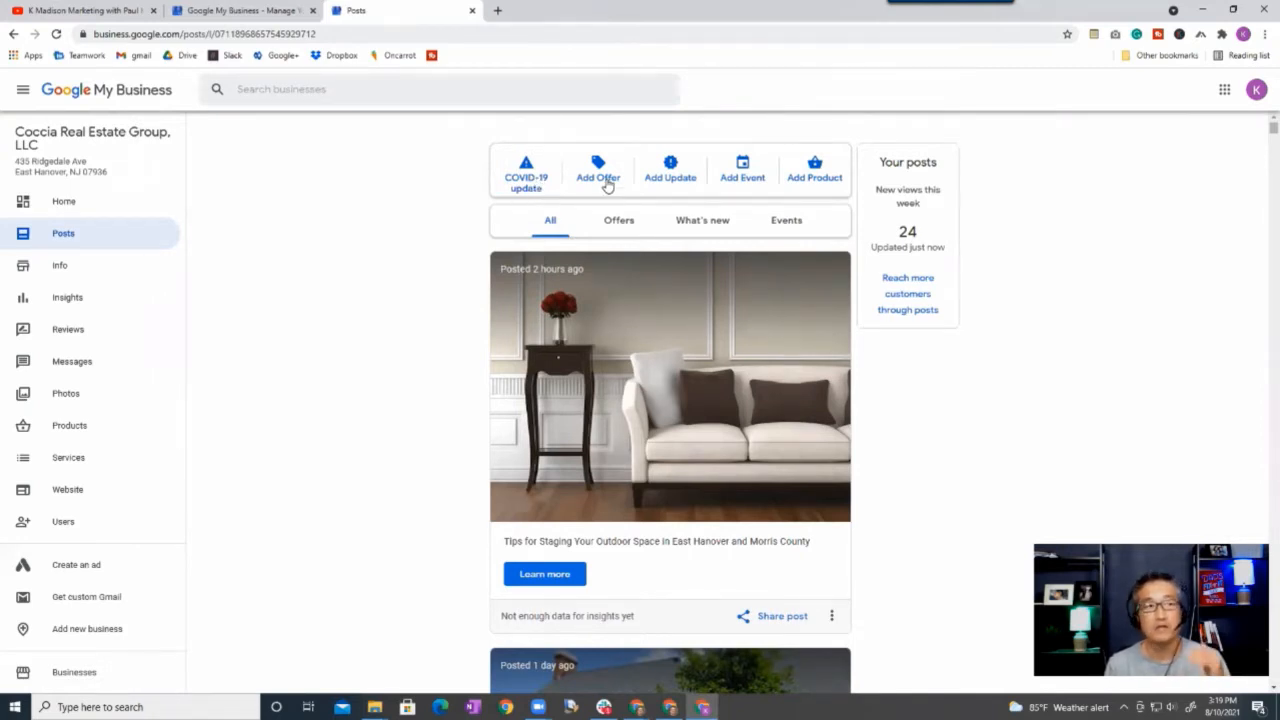
{"action": "mouse_move", "coordinate": [670, 190]}
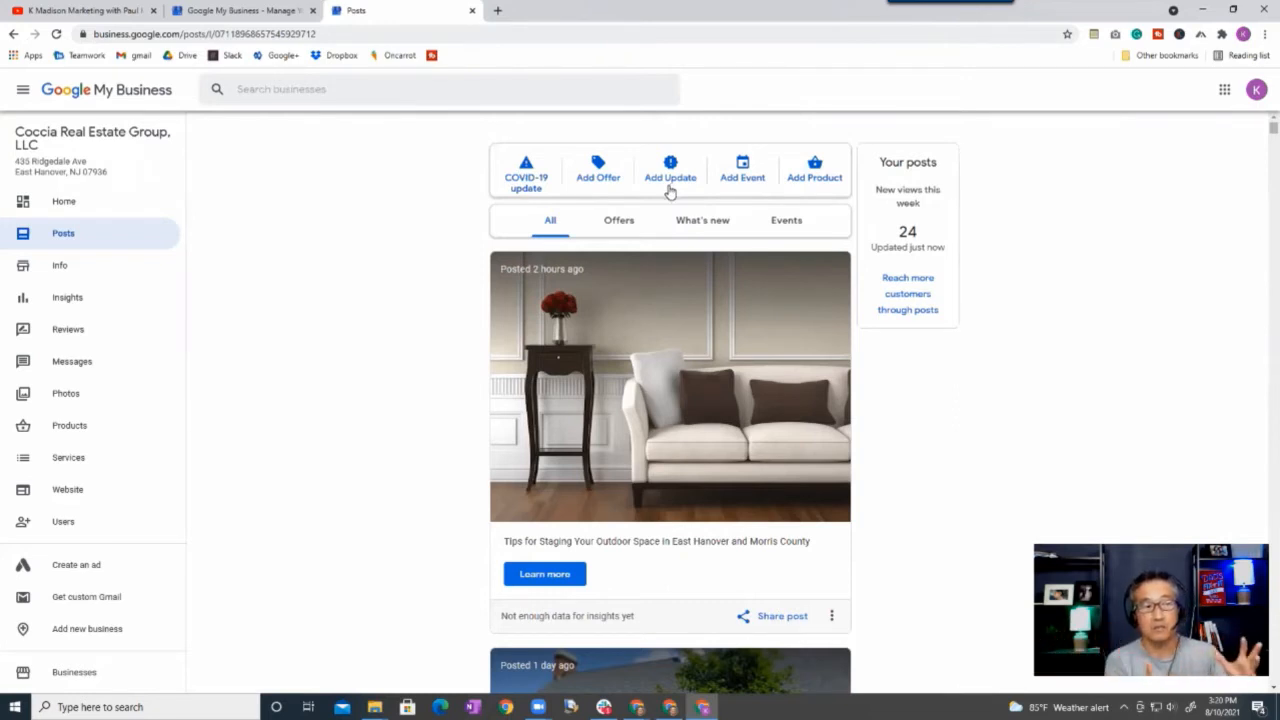
{"action": "mouse_move", "coordinate": [760, 180]}
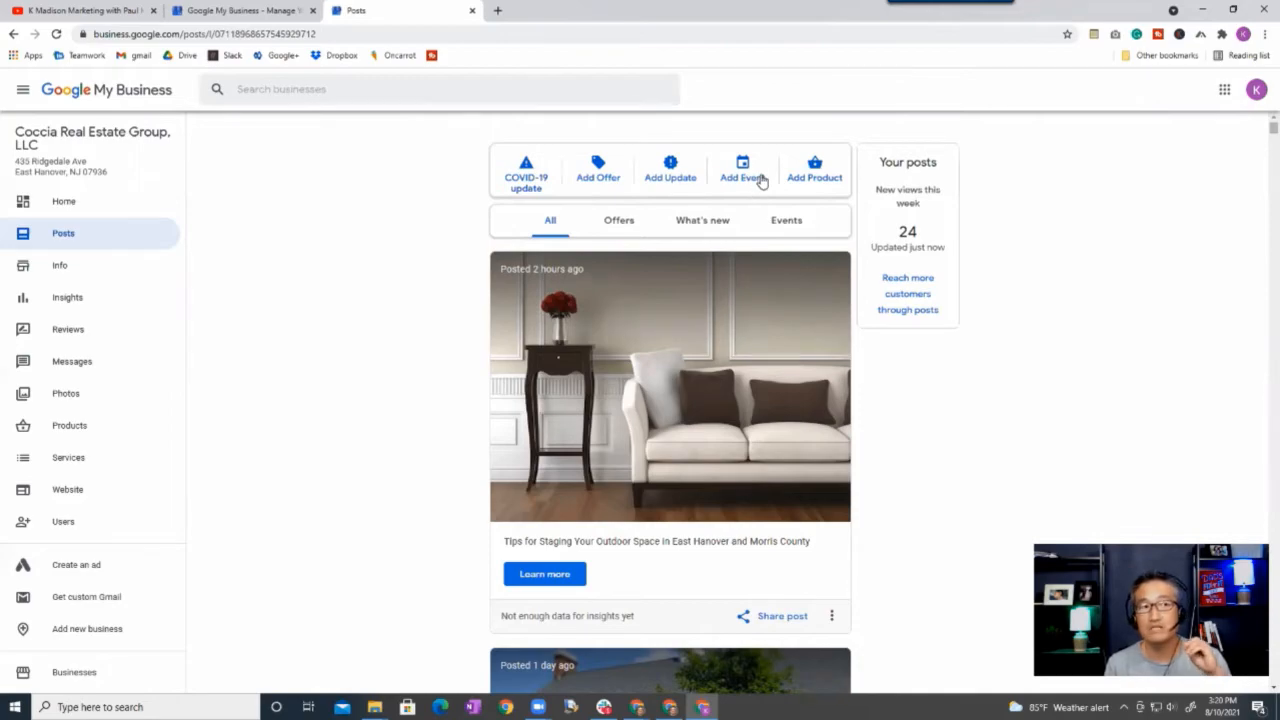
{"action": "left_click", "coordinate": [68, 296]}
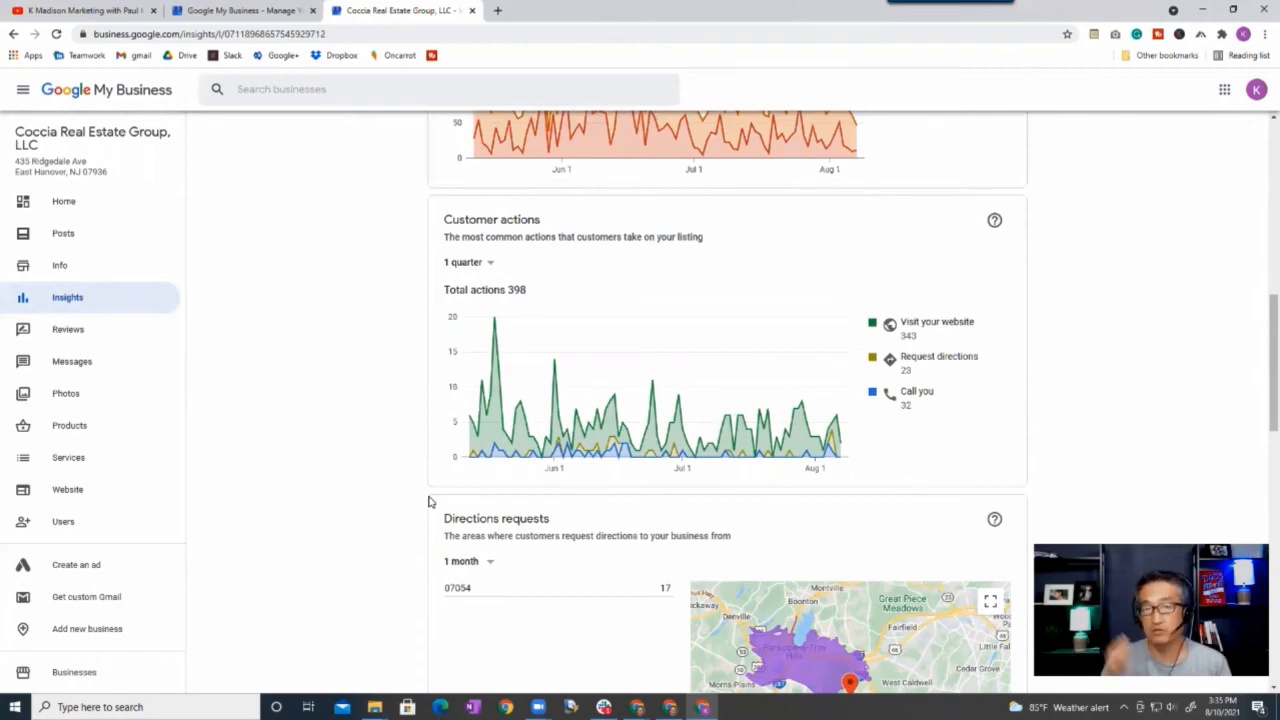